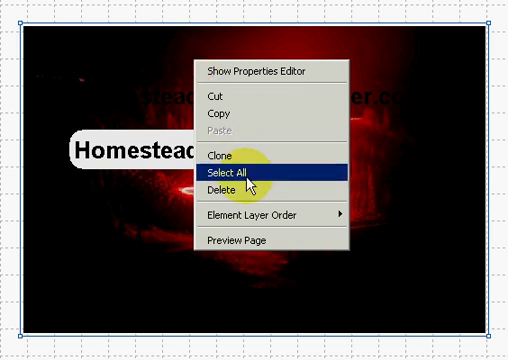
mouse_move(248, 215)
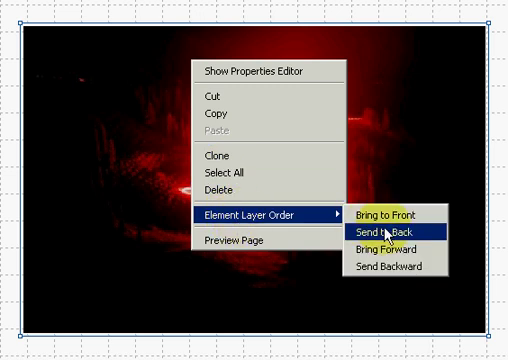
- Send the red background image to the back, behind the boxes and Homestead labels
click(376, 233)
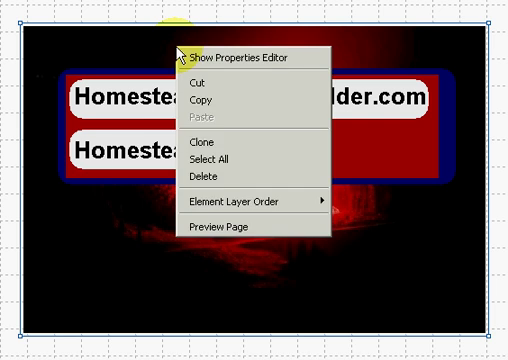
mouse_move(245, 200)
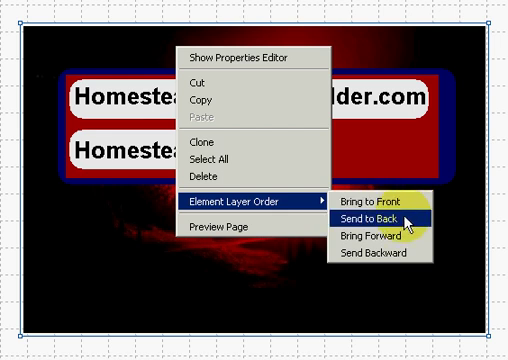
mouse_move(388, 199)
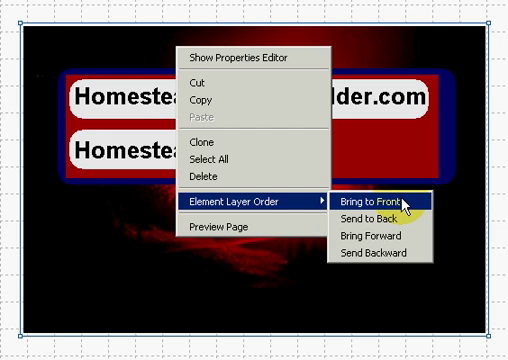
mouse_move(405, 210)
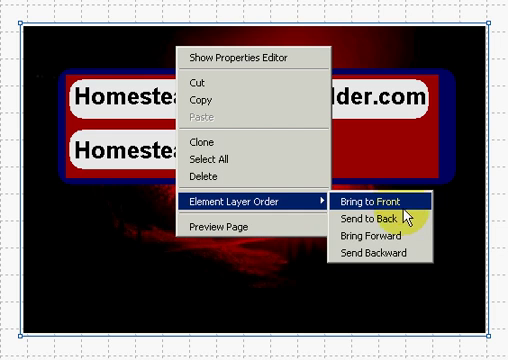
mouse_move(393, 237)
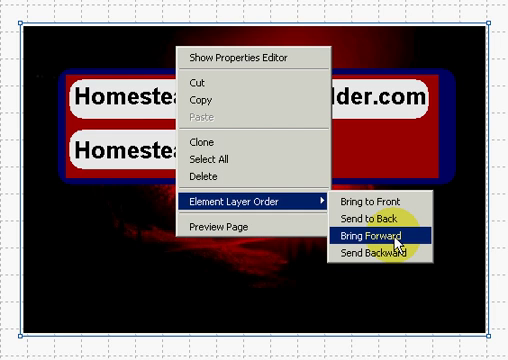
mouse_move(398, 240)
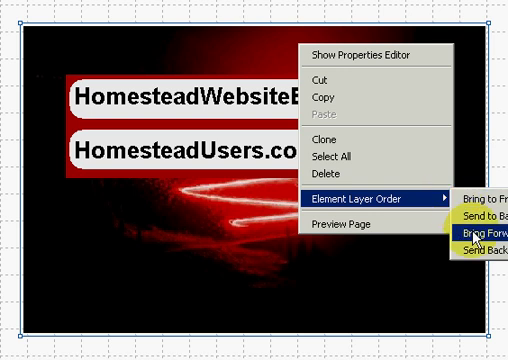
- Bring the background image forward one layer, above the red box
click(483, 221)
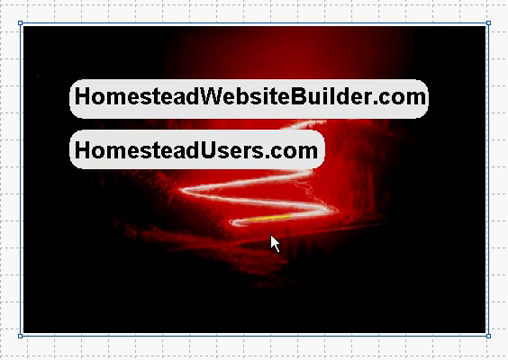